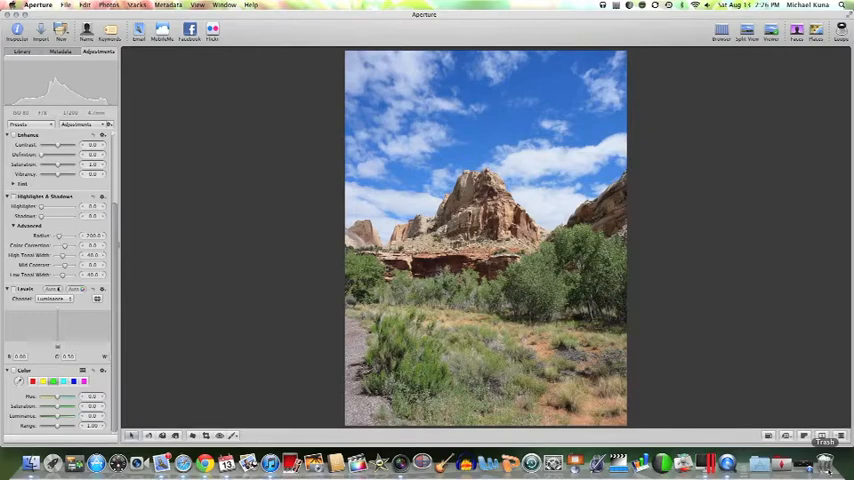
mouse_move(813, 381)
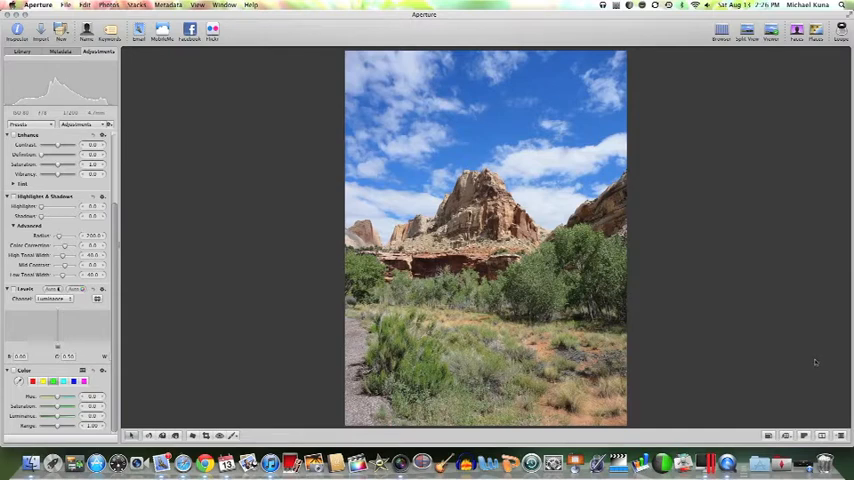
mouse_move(738, 118)
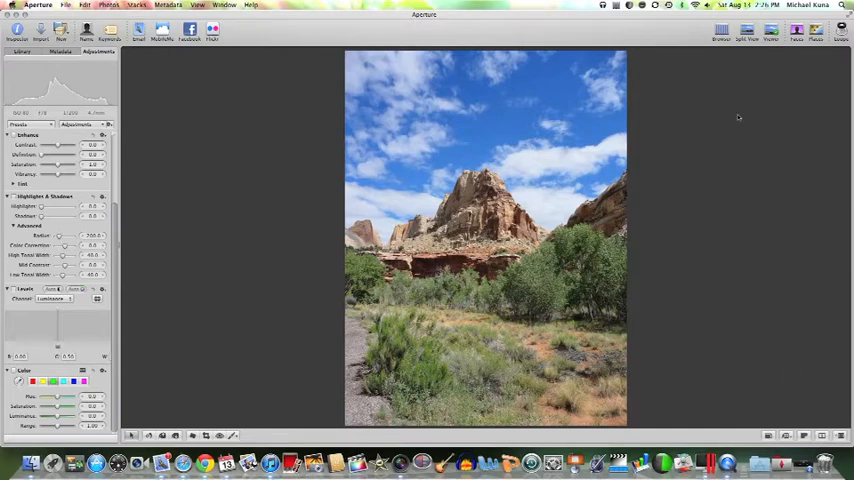
mouse_move(683, 316)
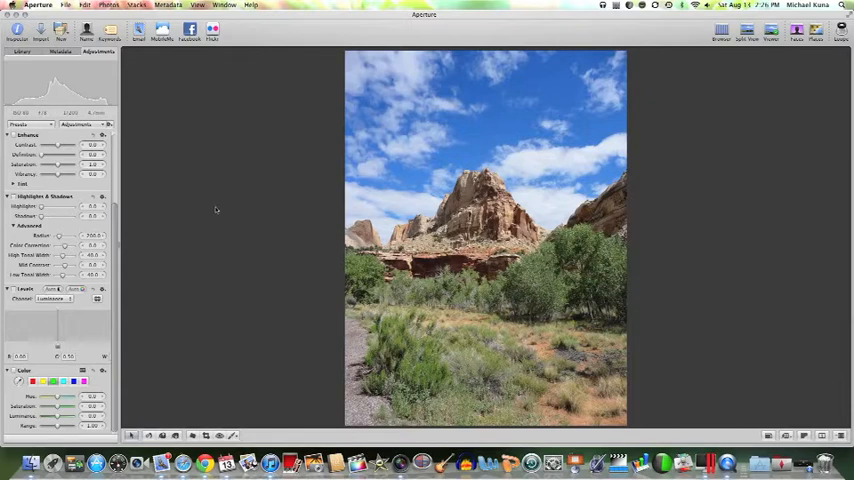
- Apply automatic Enhance and Levels corrections to deepen the canyon's blue sky and contrast
left_click(30, 124)
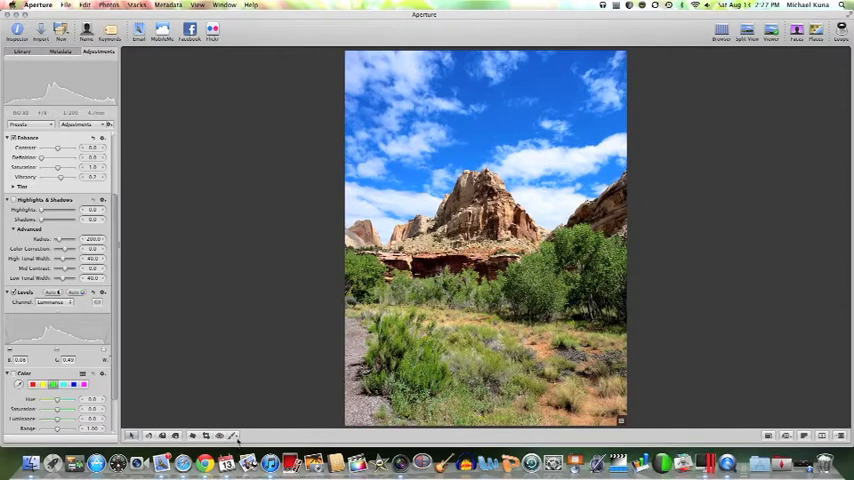
- Start a Retouch clone on the canyon photo, raising the Source Point Undefined warning
left_click(235, 435)
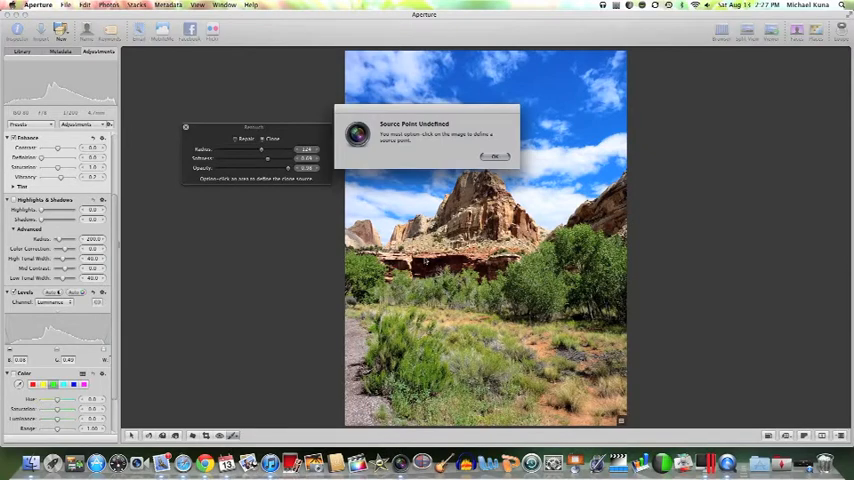
- Dismiss the Source Point Undefined warning to continue retouching the path
left_click(495, 156)
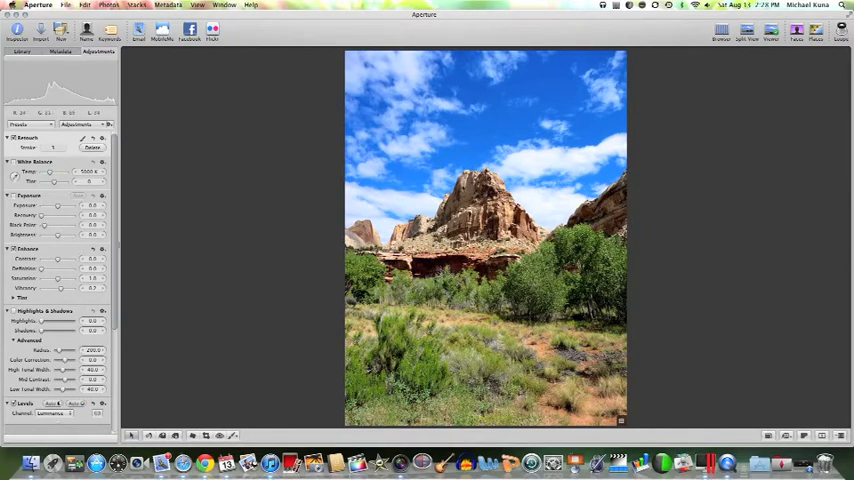
- Start a brushed Sharpen adjustment on the canyon photo
left_click(234, 435)
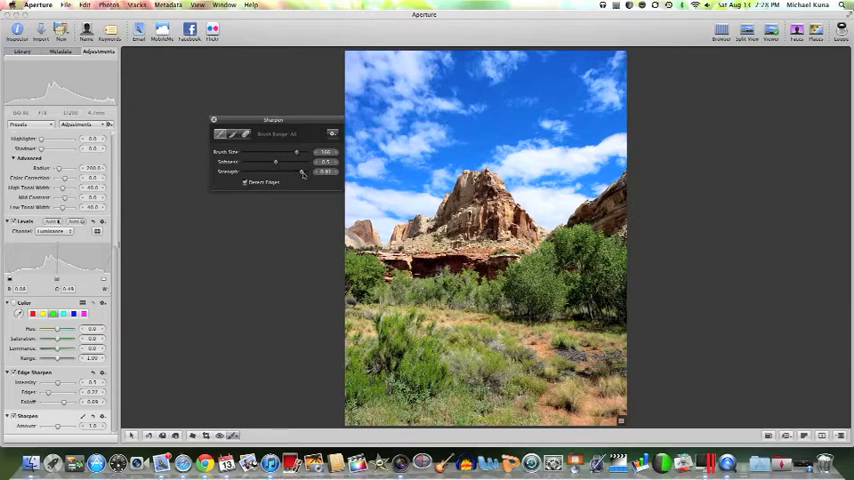
mouse_move(290, 178)
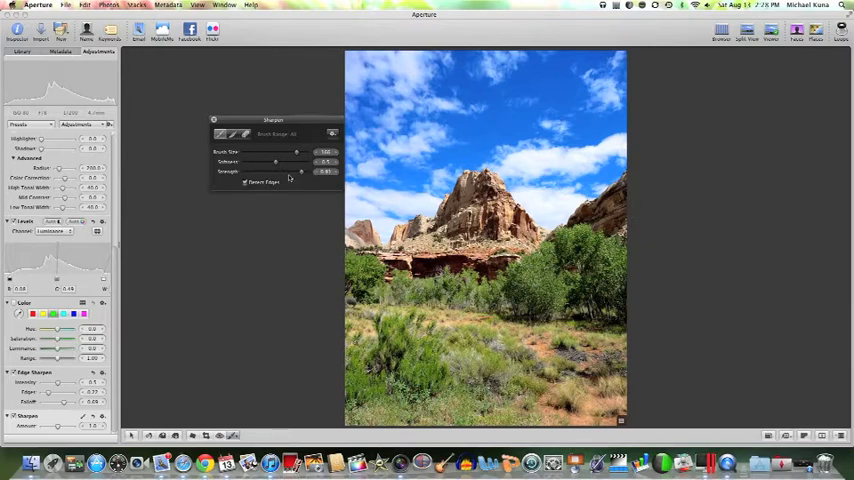